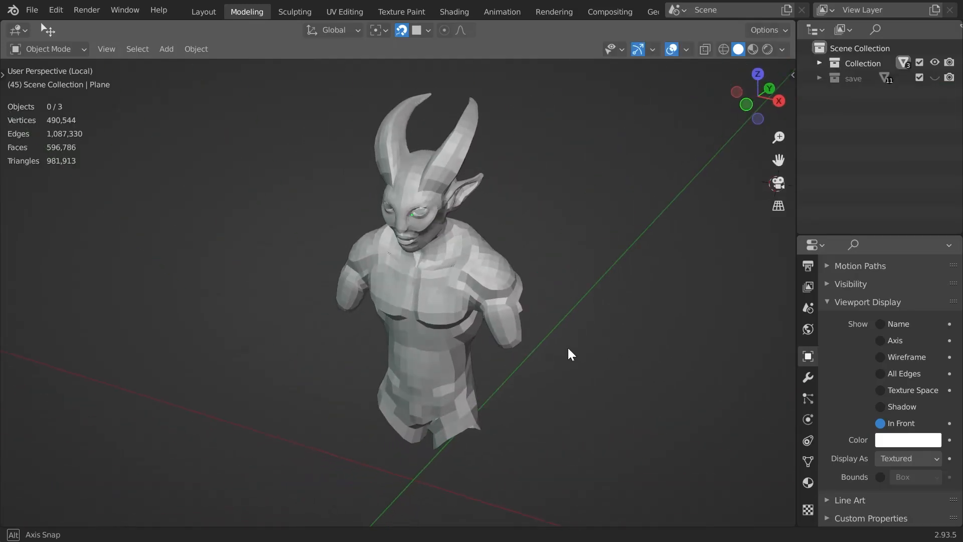
Step: Orbit and zoom in to frame the horned warrior's hands and sword
click(295, 11)
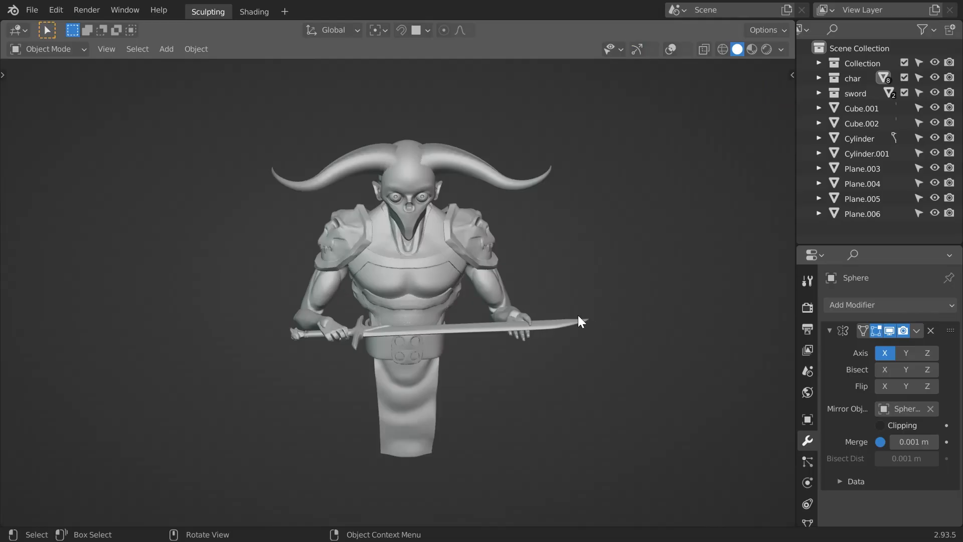
drag(581, 320, 713, 381)
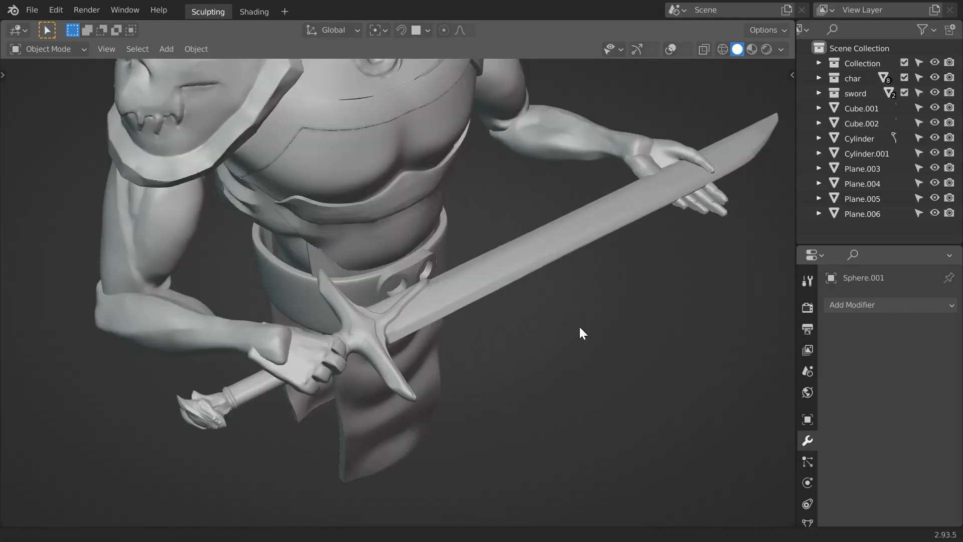
drag(583, 333, 525, 356)
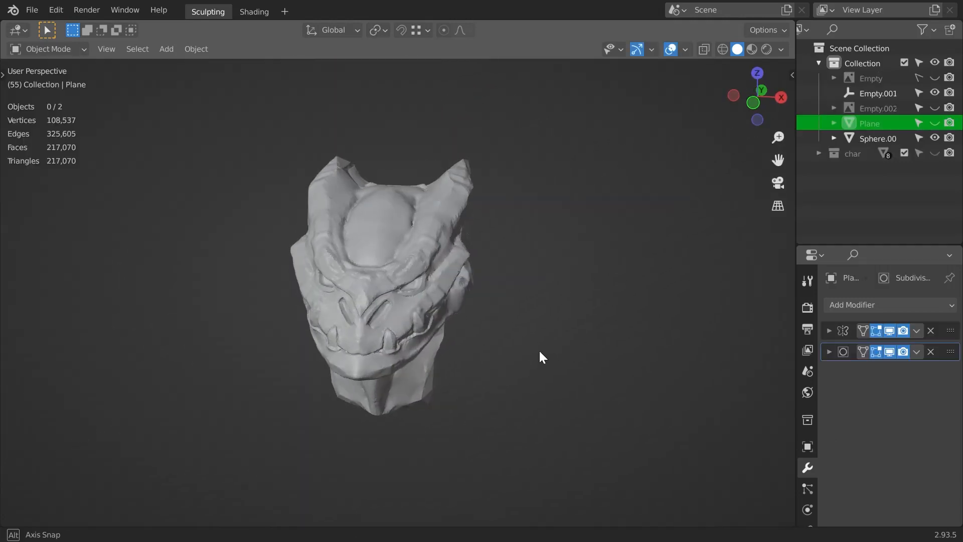
Step: Orbit the horned mask sculpt to view it from the side
drag(541, 357, 430, 363)
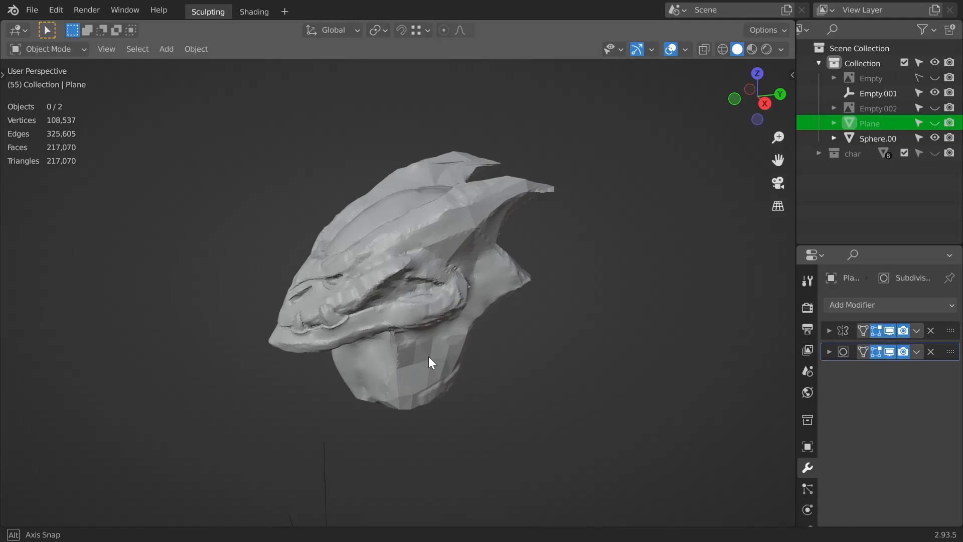
click(296, 11)
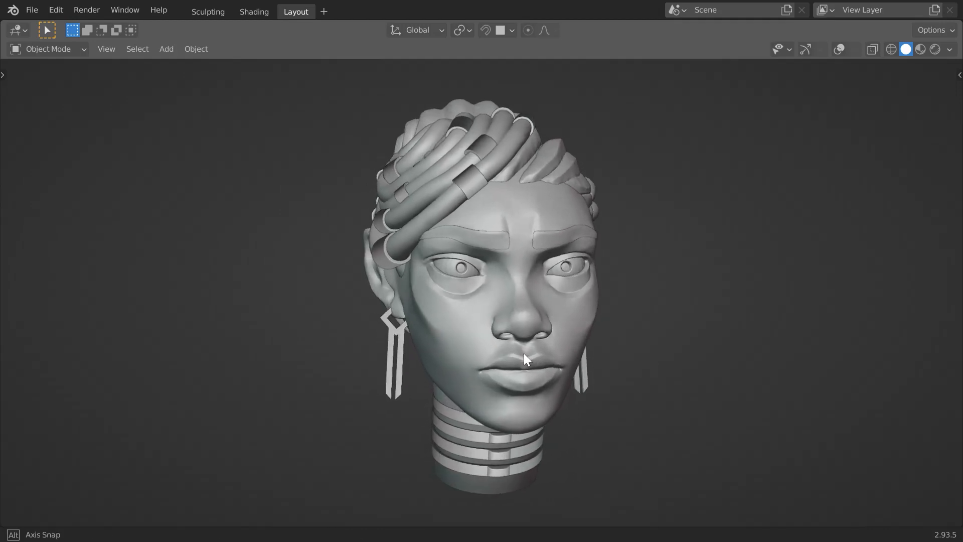
drag(525, 359, 630, 371)
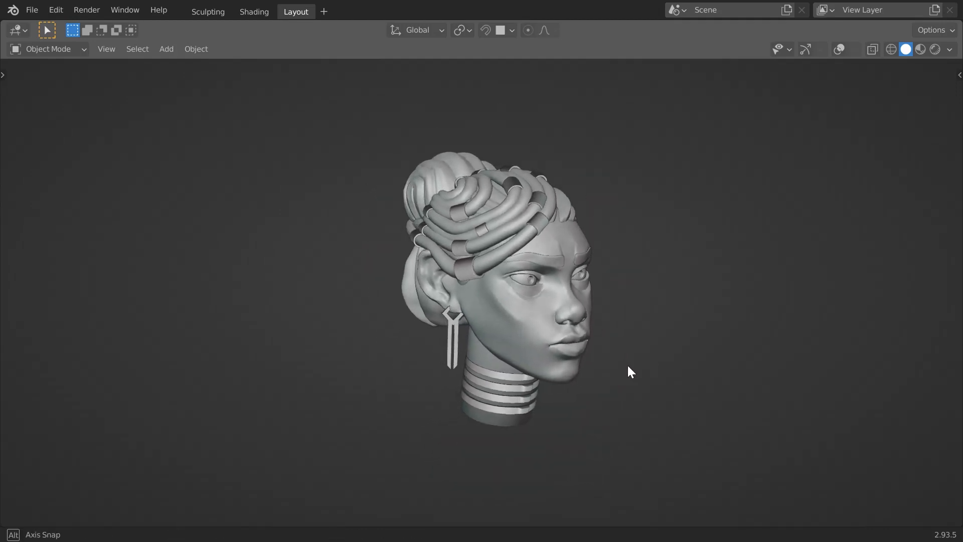
drag(630, 372, 688, 380)
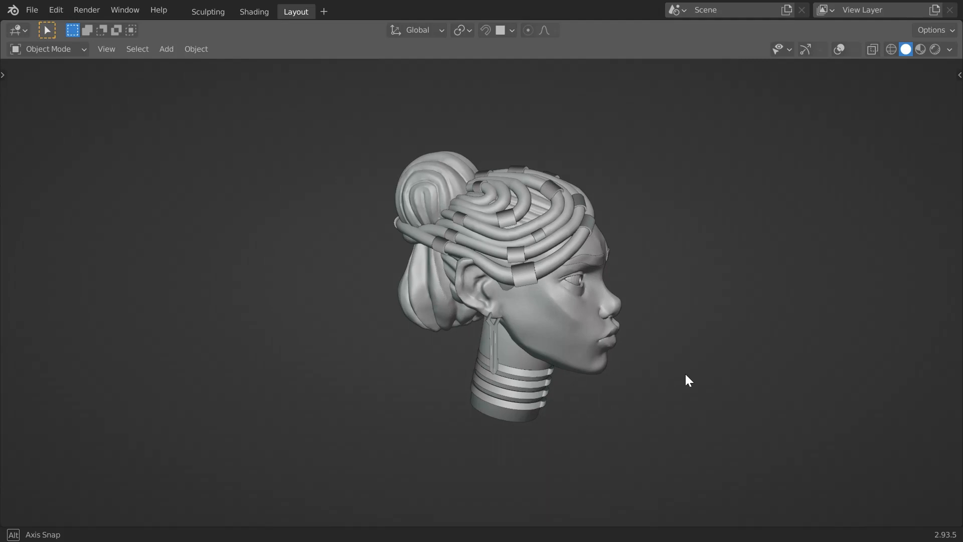
drag(688, 380, 648, 386)
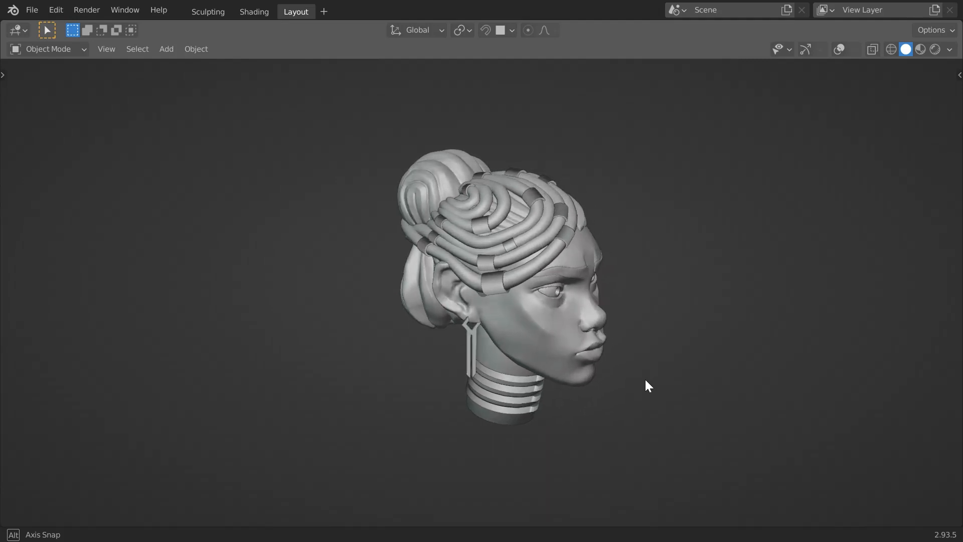
drag(648, 386, 540, 387)
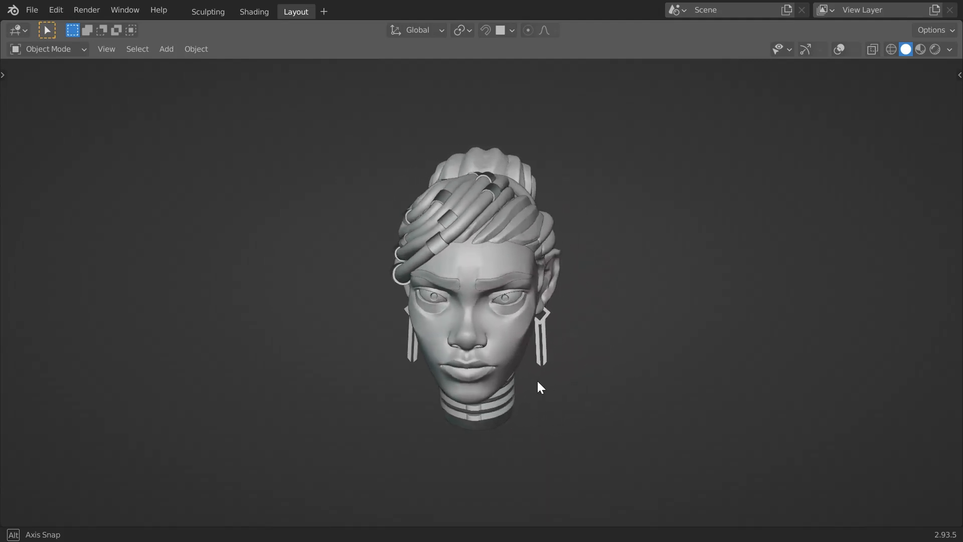
drag(539, 387, 430, 384)
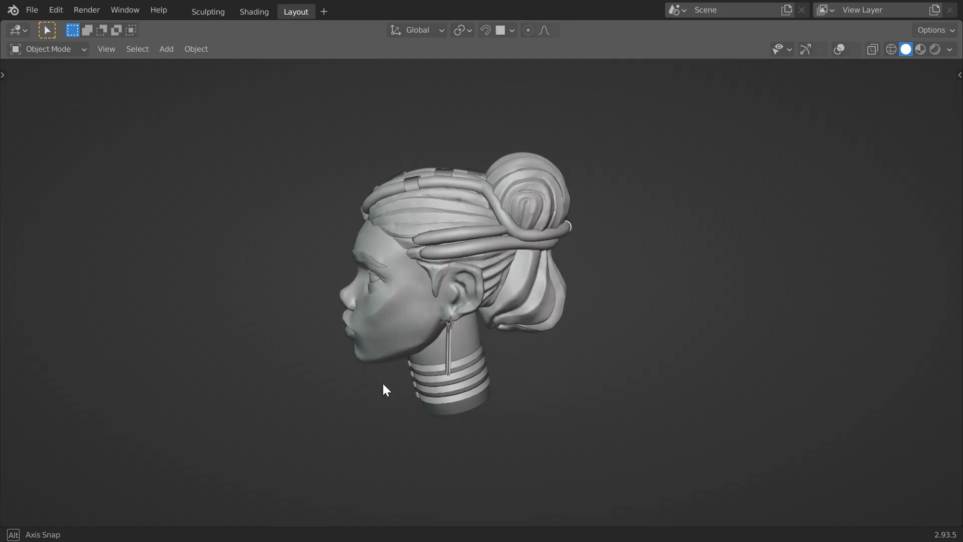
drag(384, 388, 550, 366)
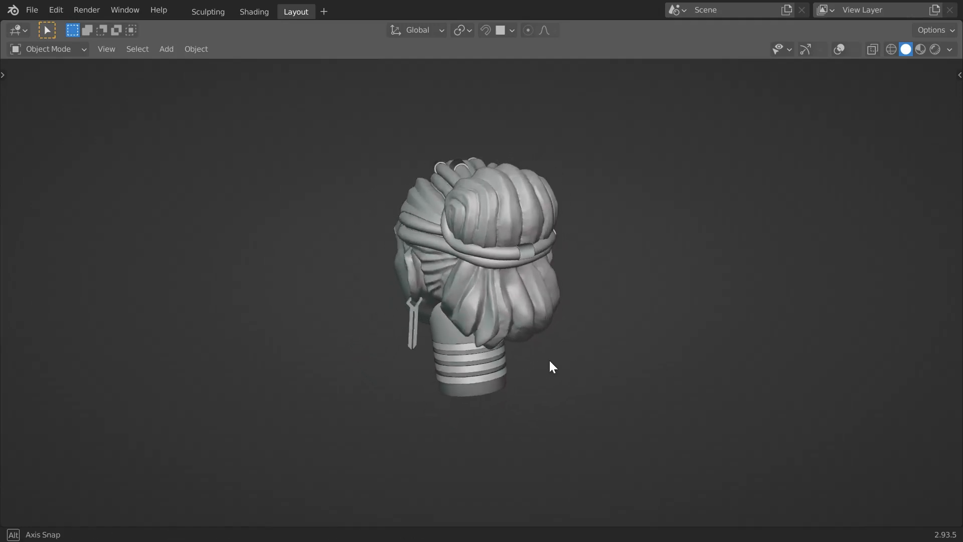
drag(551, 367, 342, 351)
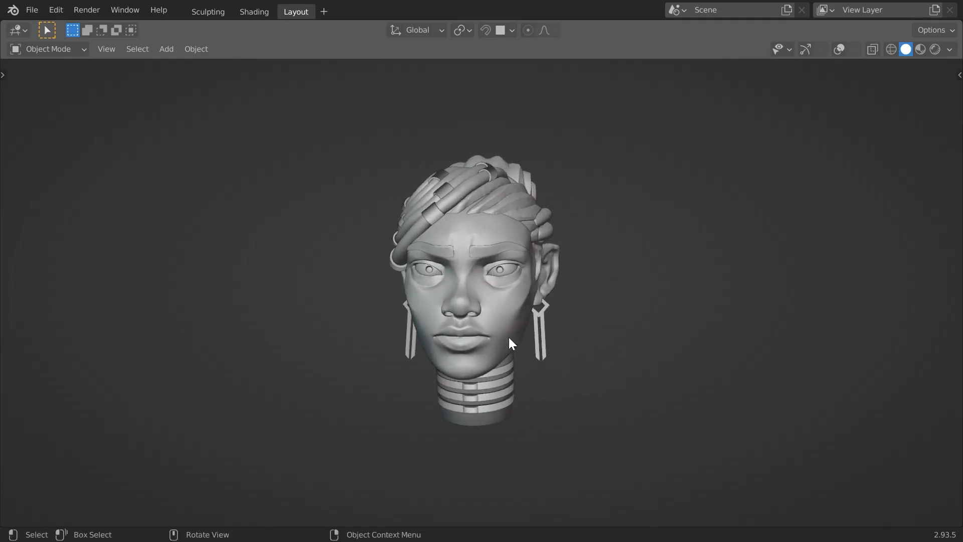
drag(513, 343, 452, 325)
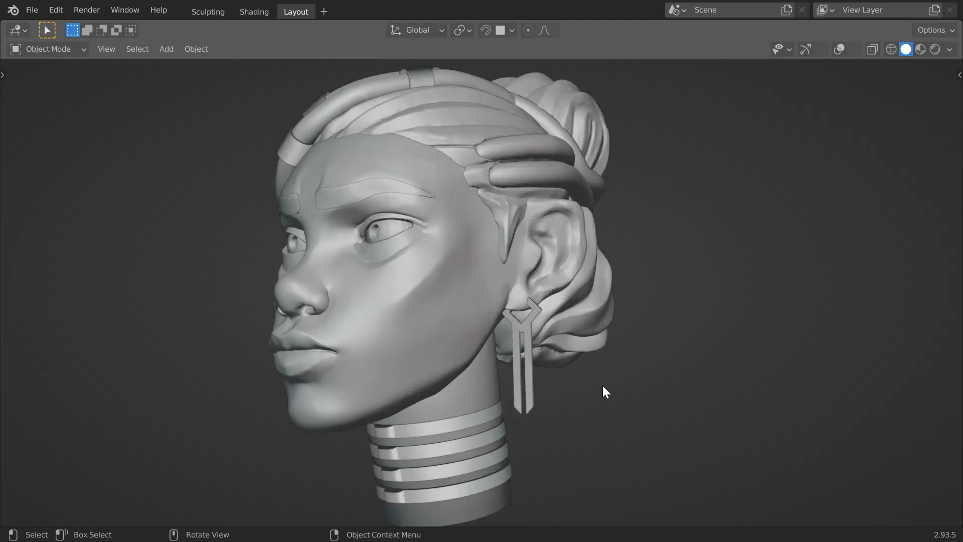
scroll(down, 3)
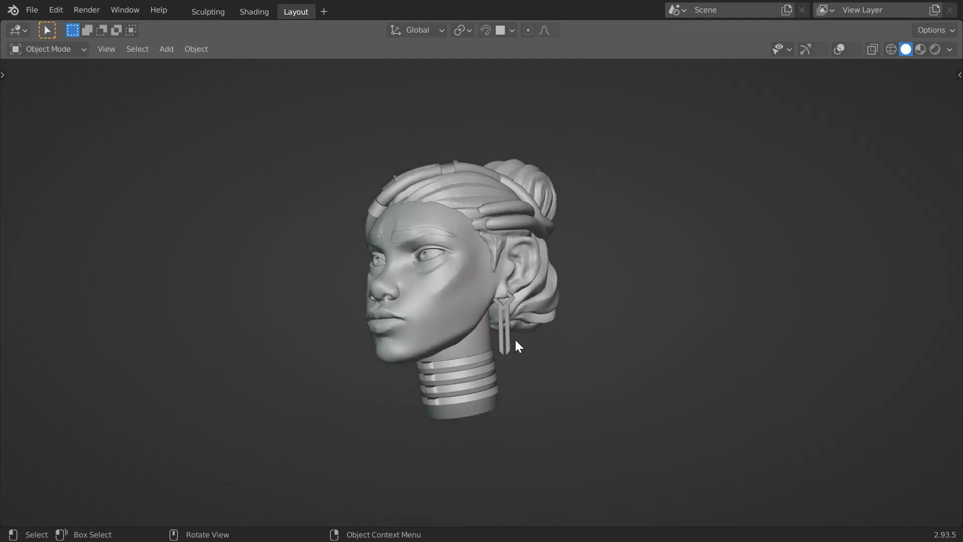
drag(516, 346, 608, 368)
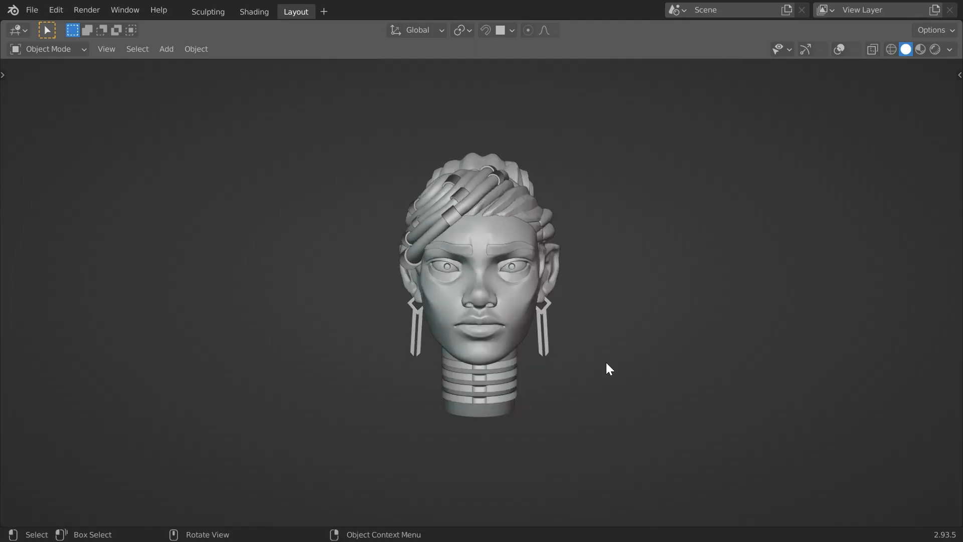